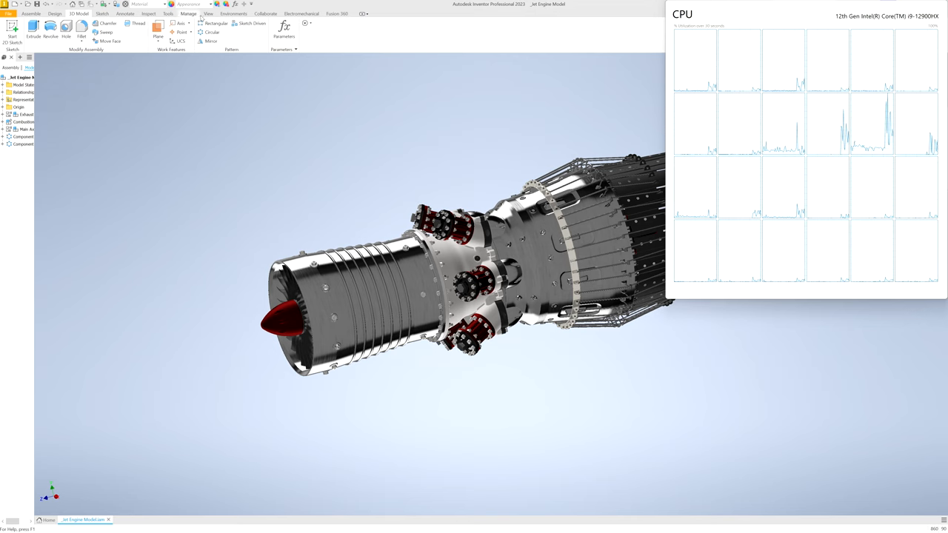
Step: Show the View tab's display and appearance settings for the jet engine assembly
click(209, 13)
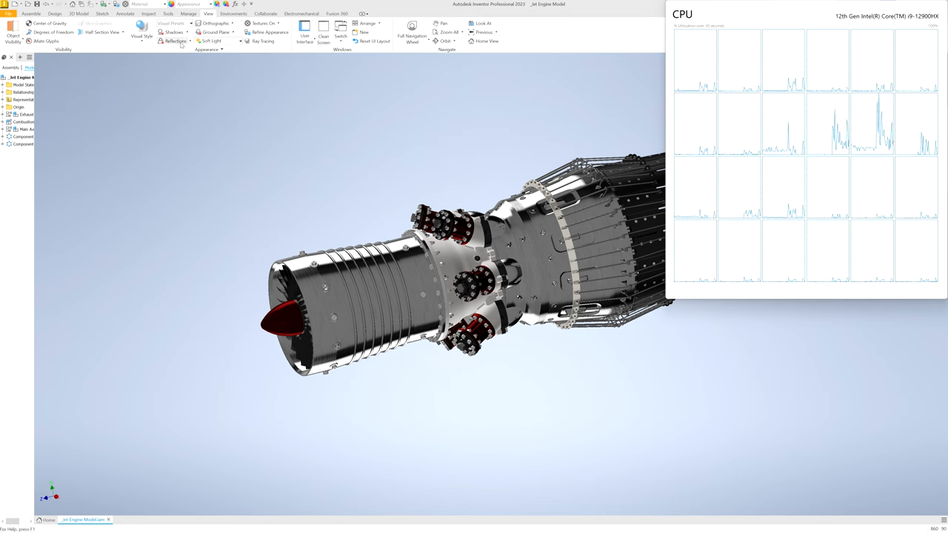
Step: Toggle shadows/reflections and start ray-traced rendering of the jet engine
click(173, 32)
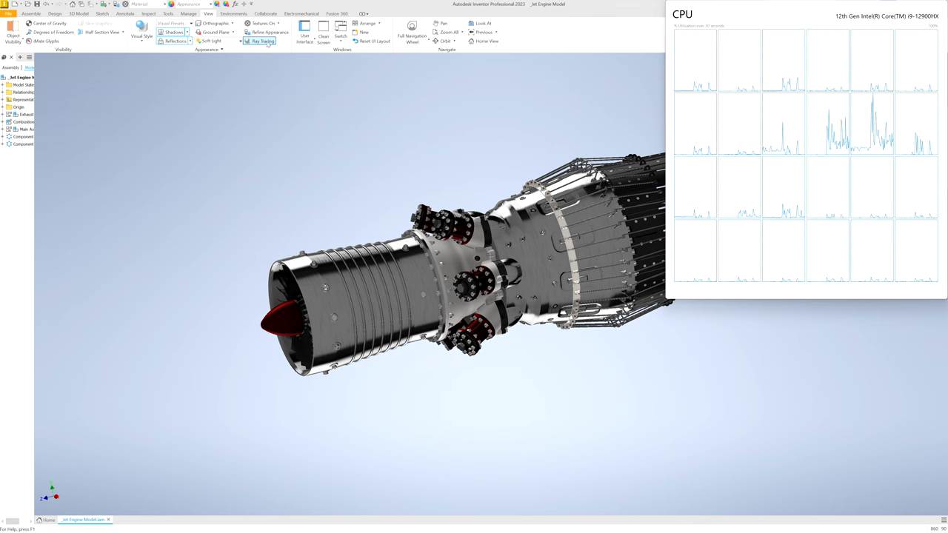
click(260, 41)
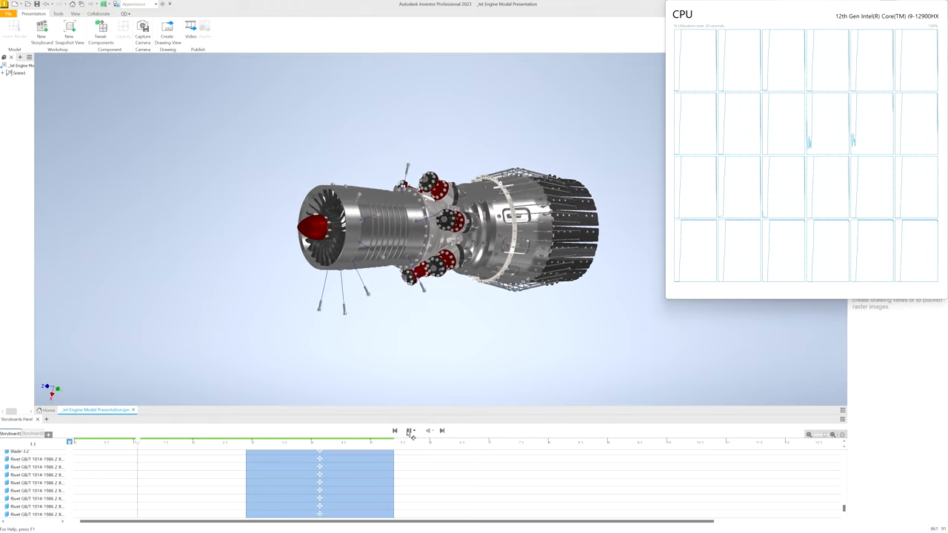
Step: Play the exploded storyboard animation and stop it partway through
click(410, 431)
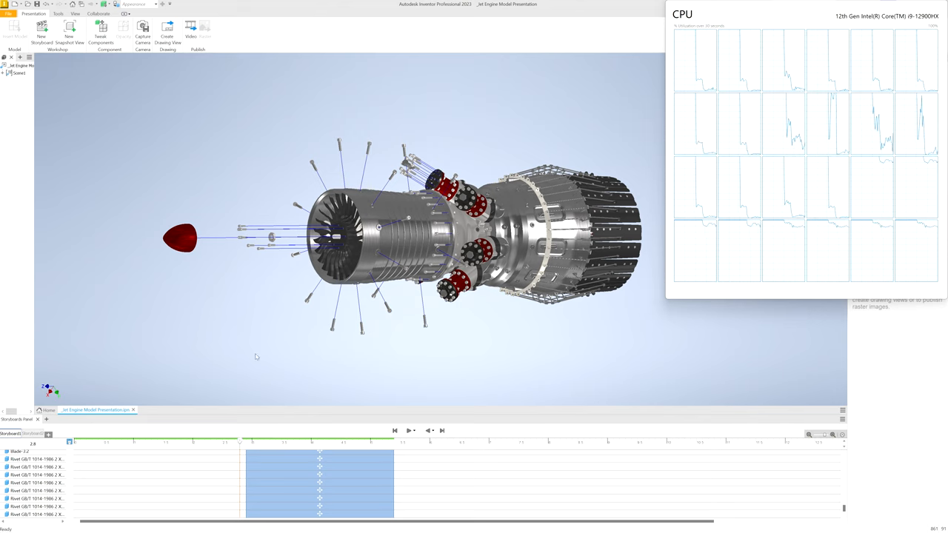
click(378, 237)
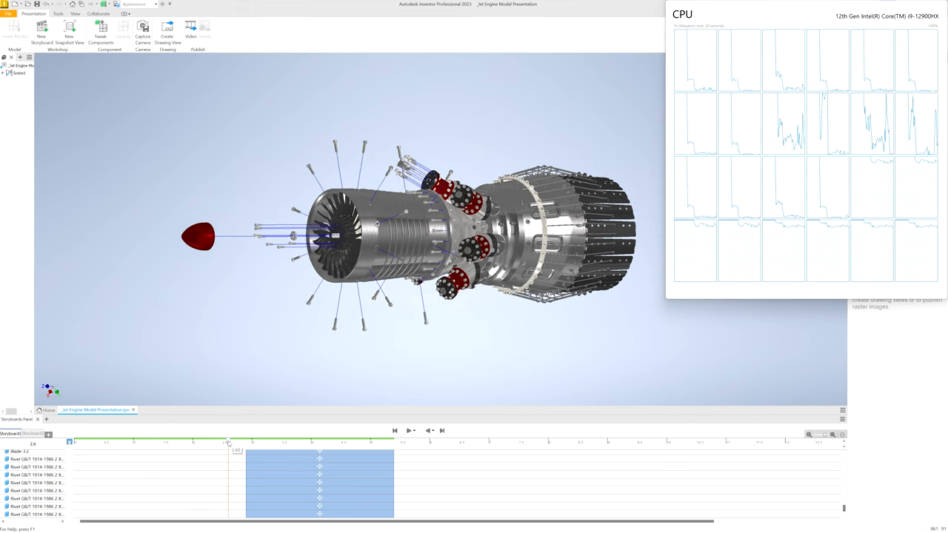
Step: Move the storyboard playhead to 3.3 s and open the central casing's context menu
drag(226, 442, 255, 443)
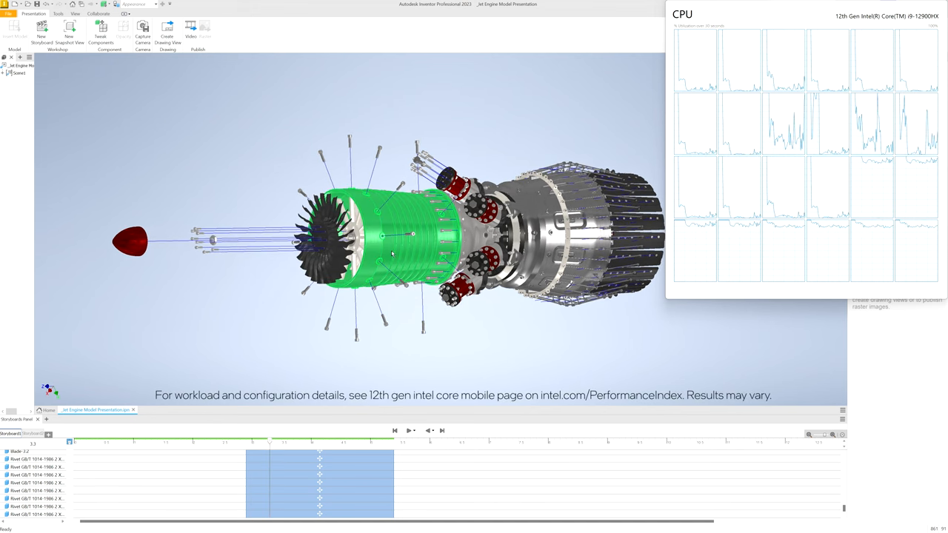
right_click(393, 237)
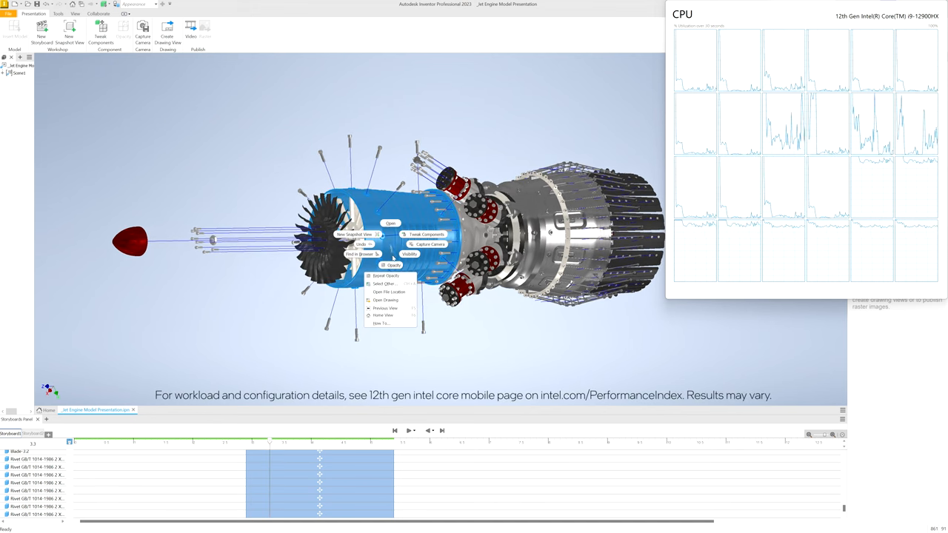